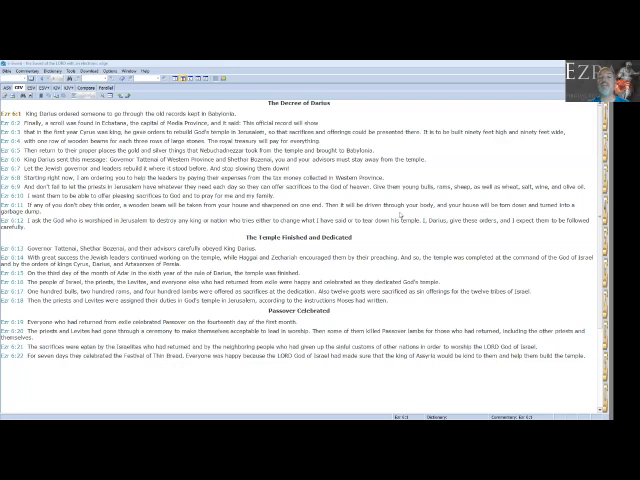
pyautogui.moveTo(378, 236)
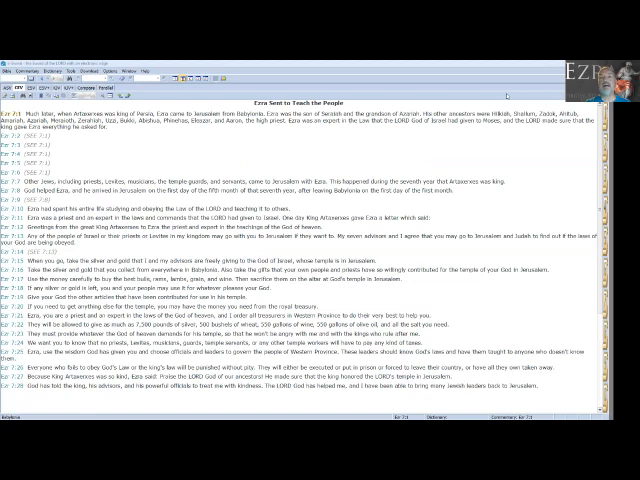
pyautogui.moveTo(426, 220)
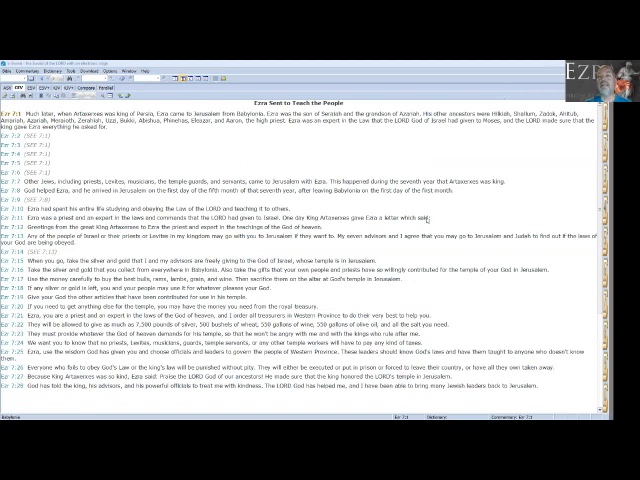